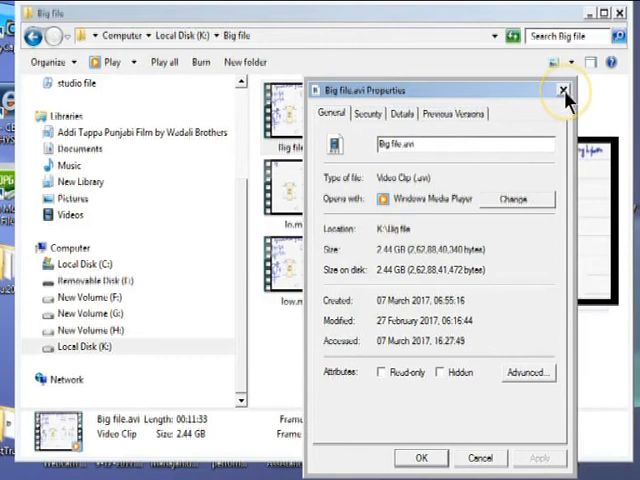
pyautogui.moveTo(562, 92)
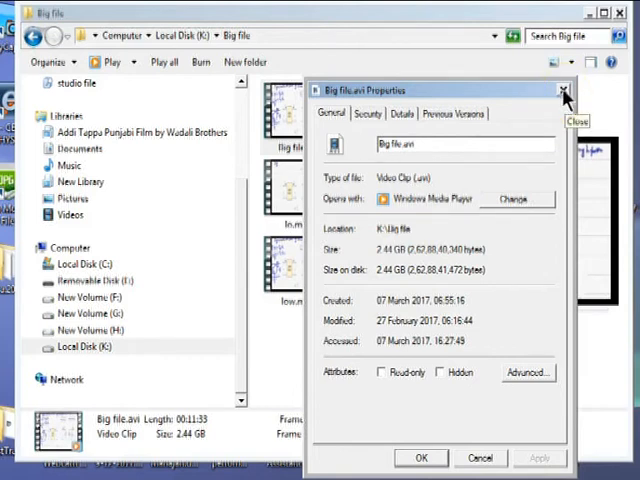
# Close the Big file.avi Properties dialog after noting its 2.44 GB size
pyautogui.click(564, 90)
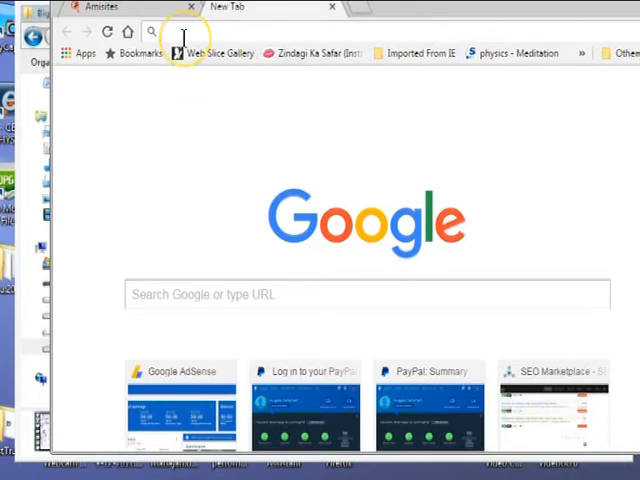
# Navigate to the HandBrake site and scroll to the Download HandBrake 1.0.3 button
pyautogui.write('www.facebook.com')
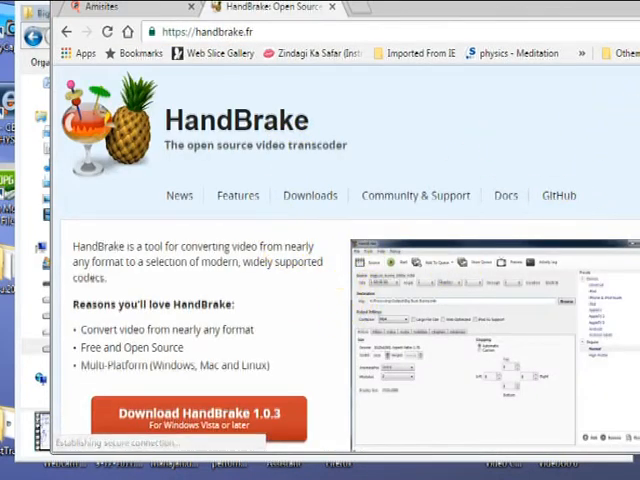
pyautogui.scroll(-3)
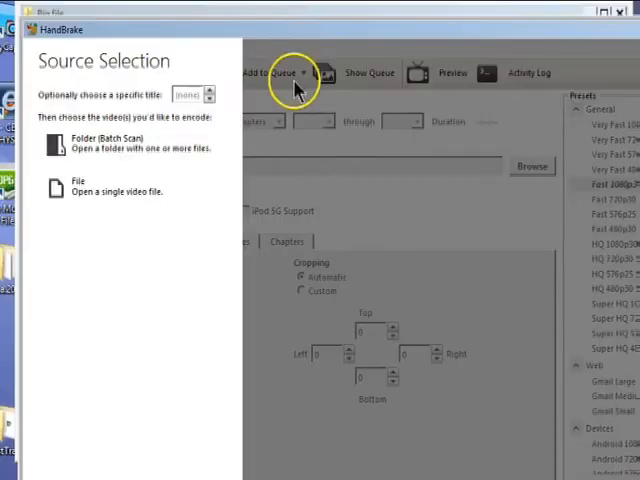
pyautogui.moveTo(32, 200)
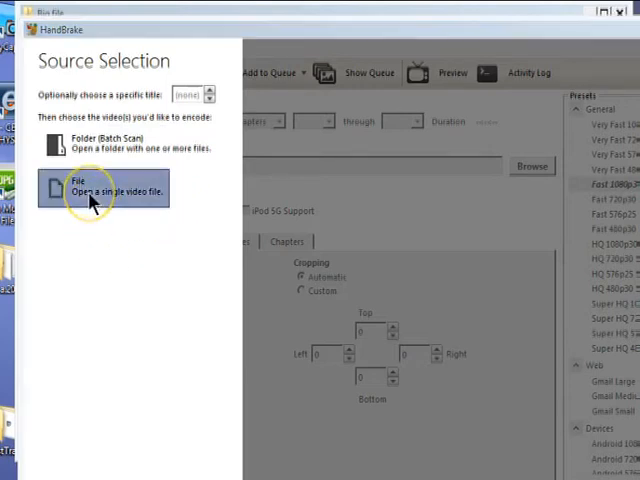
# Load Big file.avi from K:\Big file as HandBrake's source video
pyautogui.click(104, 190)
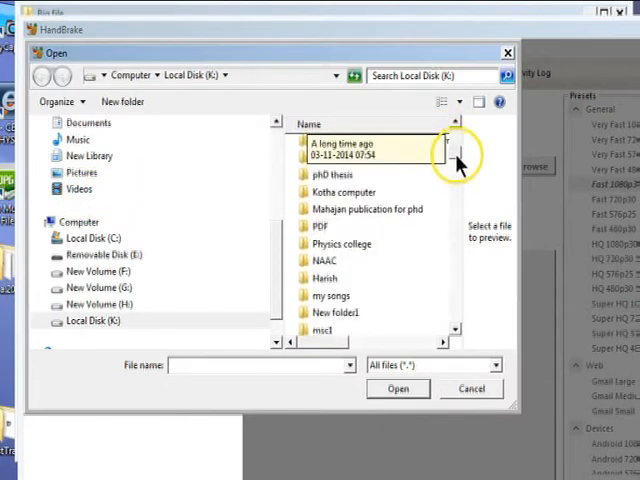
pyautogui.scroll(-3)
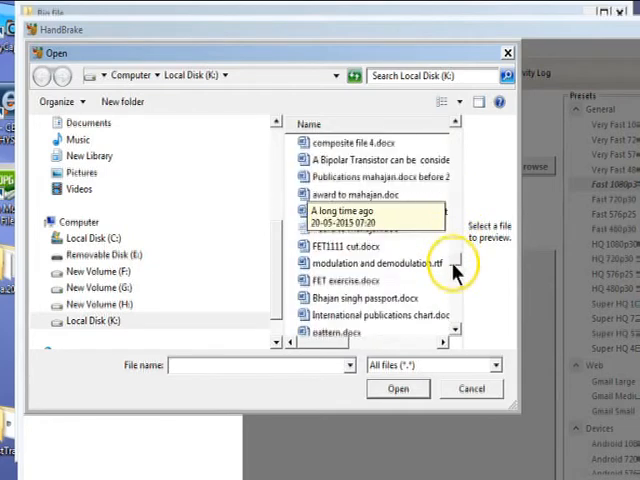
pyautogui.scroll(-3)
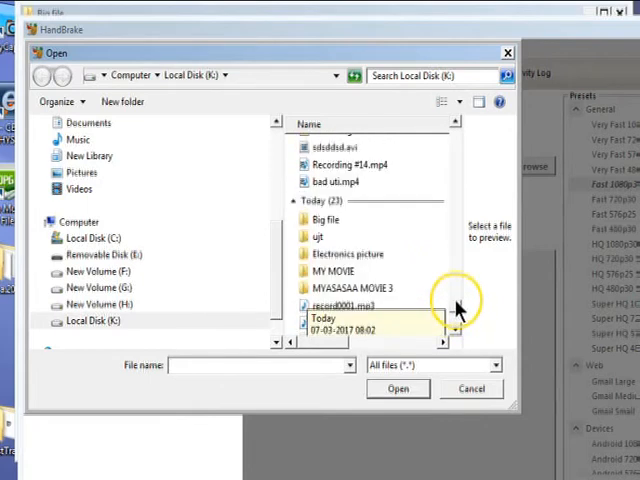
pyautogui.doubleClick(324, 220)
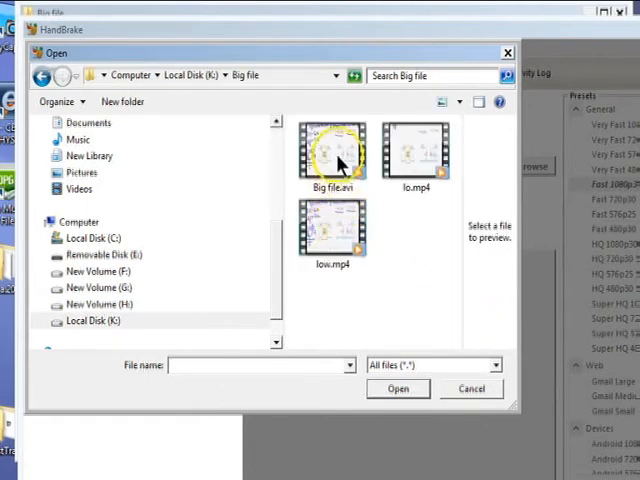
pyautogui.click(332, 150)
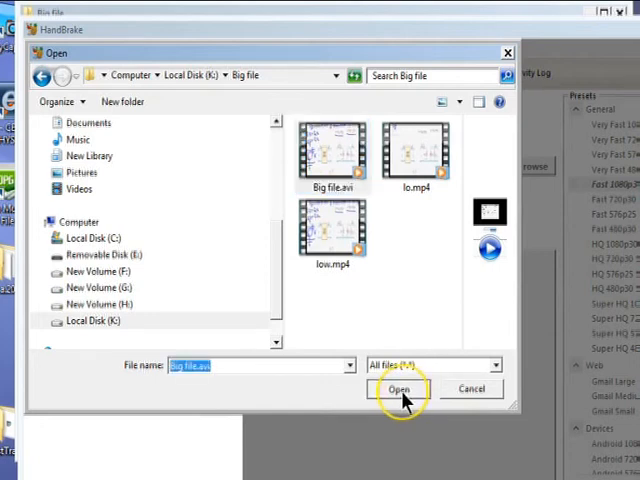
pyautogui.click(398, 388)
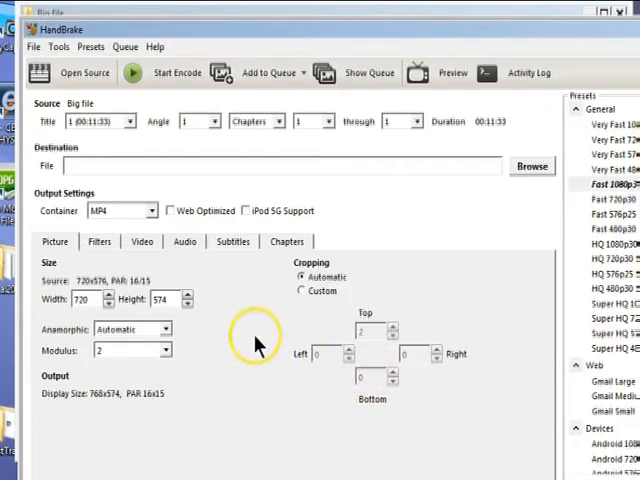
pyautogui.moveTo(224, 56)
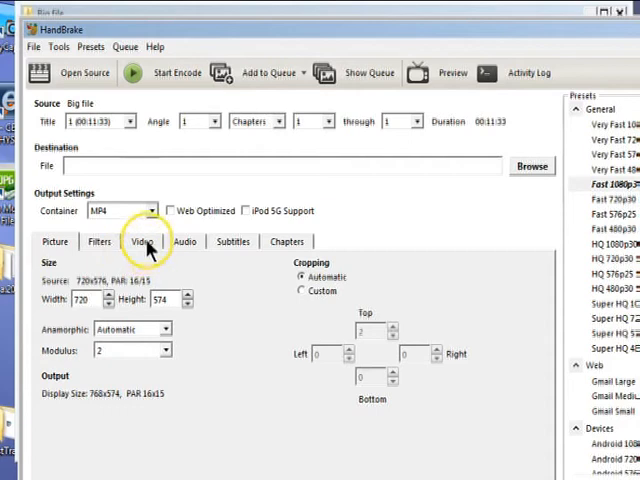
# Show the Video settings with the H.264 codec and constant quality 22
pyautogui.click(144, 240)
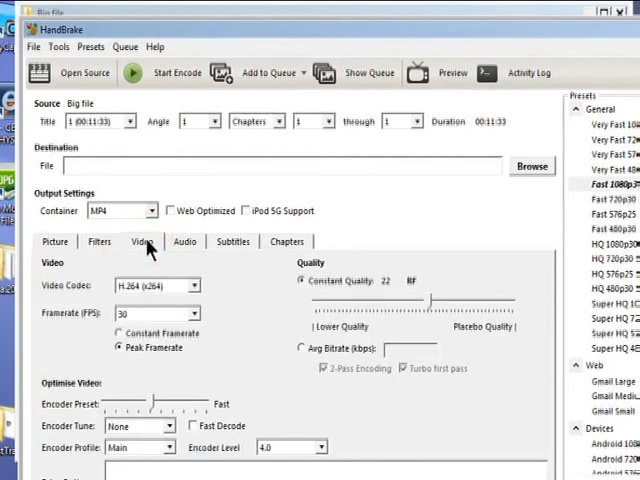
pyautogui.moveTo(448, 196)
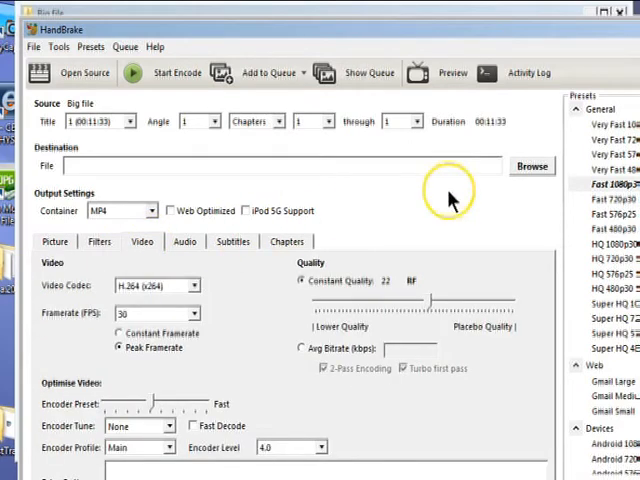
pyautogui.moveTo(532, 166)
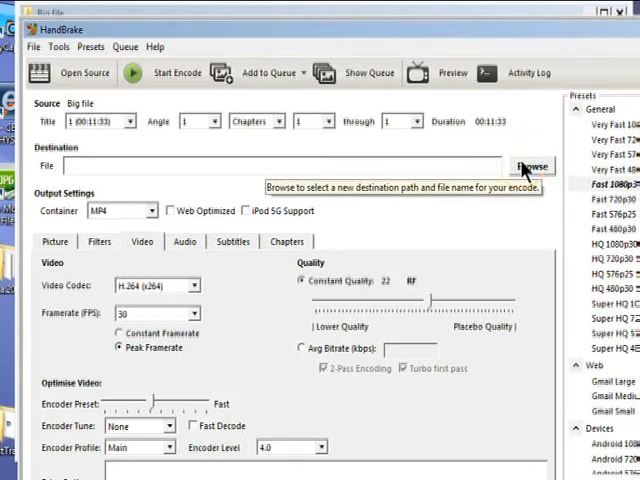
# Set the destination to a new MP4 named 'lo...' in the Big file folder on K
pyautogui.click(532, 166)
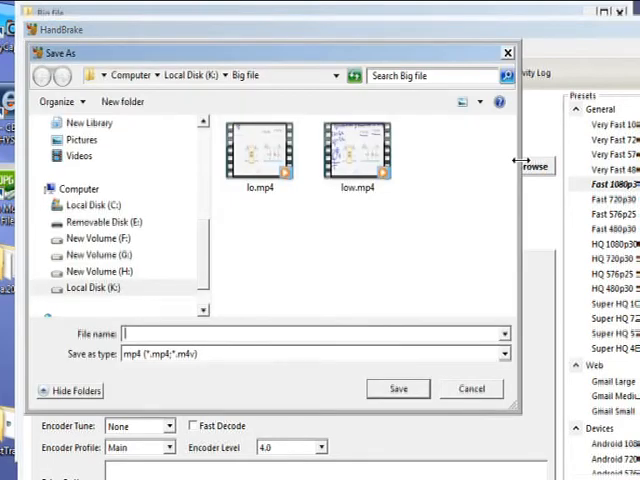
pyautogui.click(156, 332)
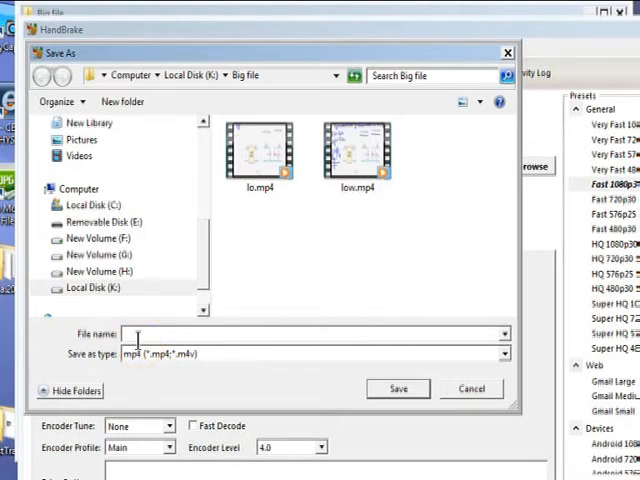
pyautogui.write('low')
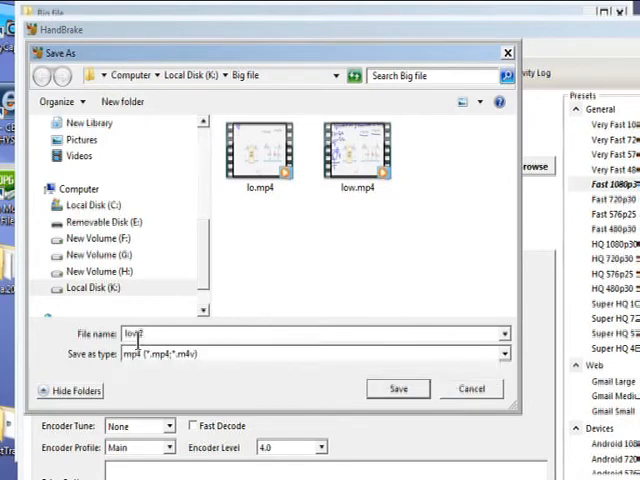
pyautogui.click(396, 388)
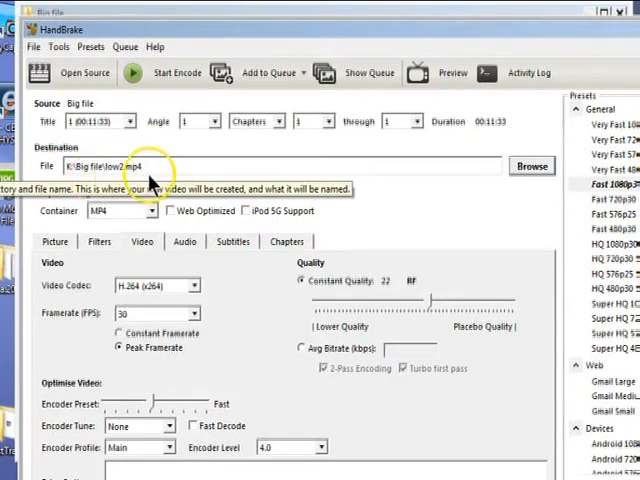
pyautogui.moveTo(224, 176)
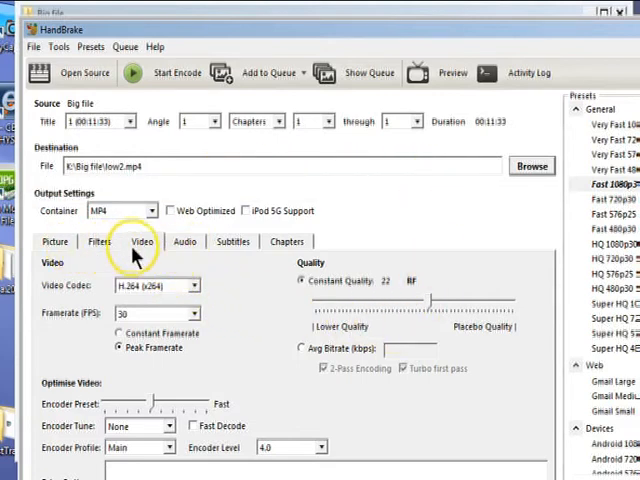
# Check the Picture settings, then lower the Constant Quality slider to RF 30
pyautogui.click(56, 240)
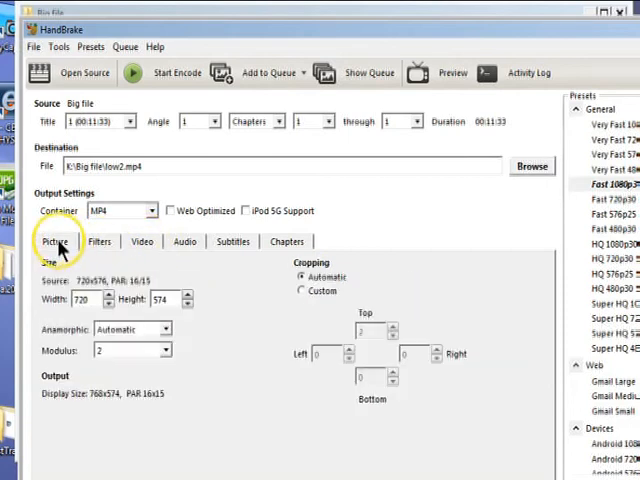
pyautogui.click(144, 240)
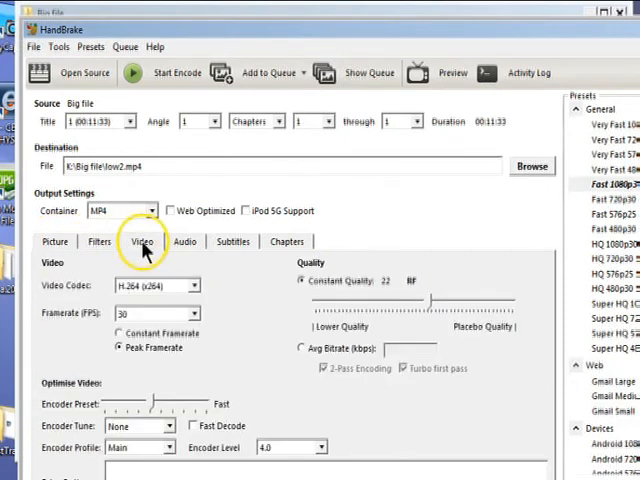
pyautogui.moveTo(150, 256)
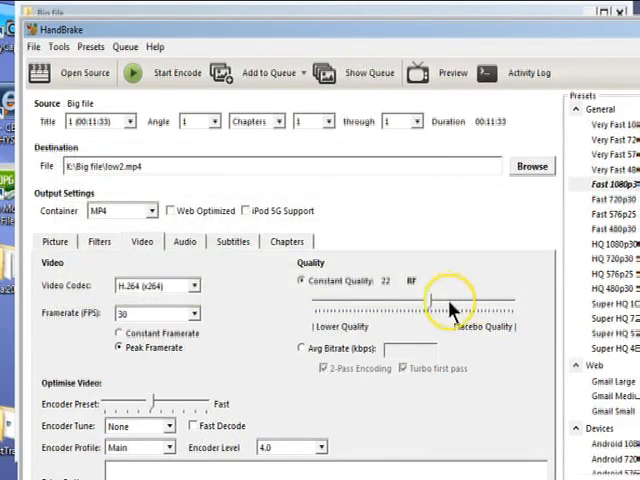
pyautogui.moveTo(456, 300); pyautogui.dragTo(420, 300)
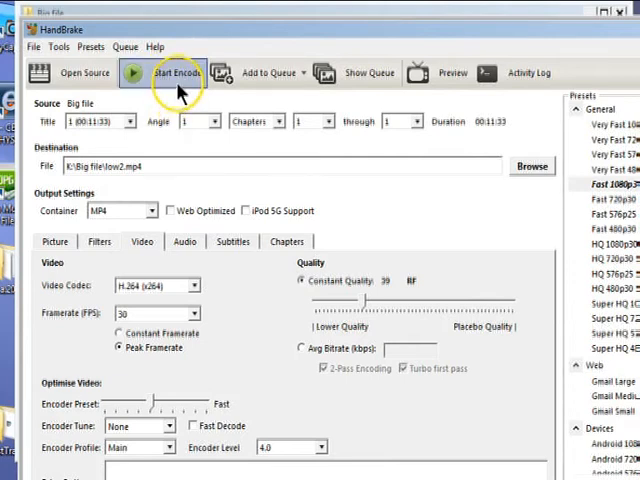
# Start encoding to low2.mp4, then quit HandBrake, stopping the running encode
pyautogui.click(178, 72)
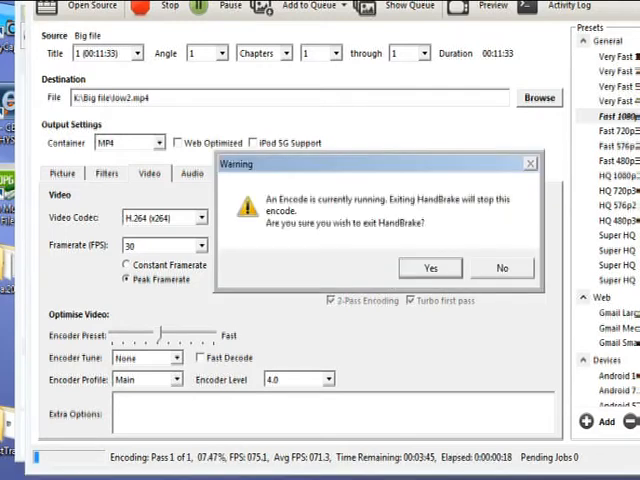
pyautogui.click(430, 268)
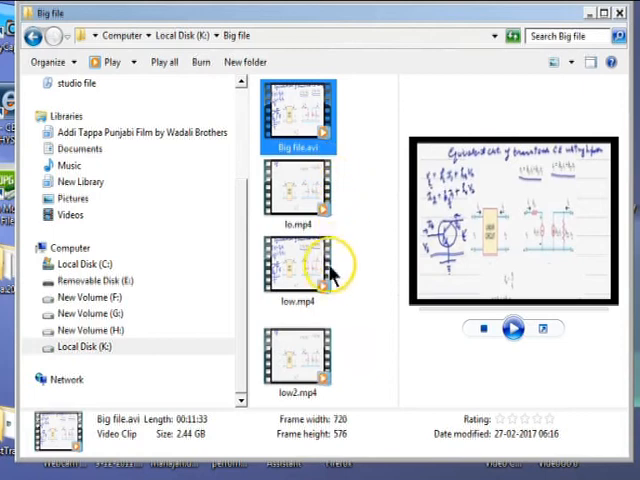
pyautogui.click(296, 270)
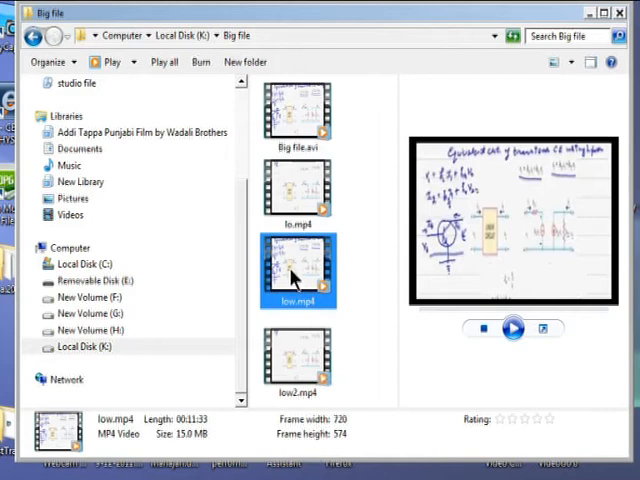
pyautogui.rightClick(298, 270)
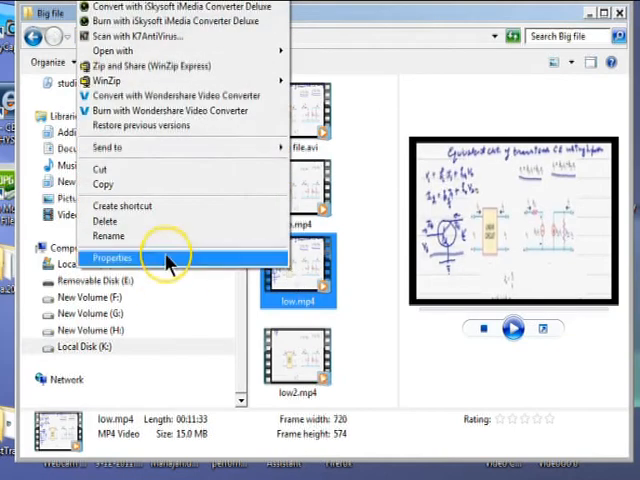
pyautogui.click(112, 258)
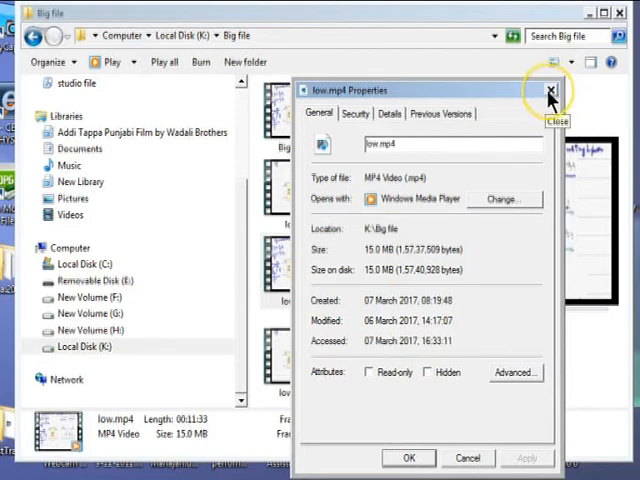
pyautogui.click(548, 92)
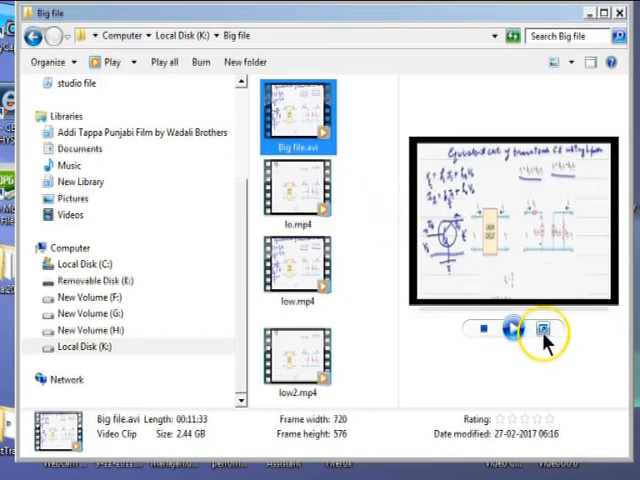
# Play the preview of Big file.avi in Explorer's preview pane
pyautogui.click(540, 328)
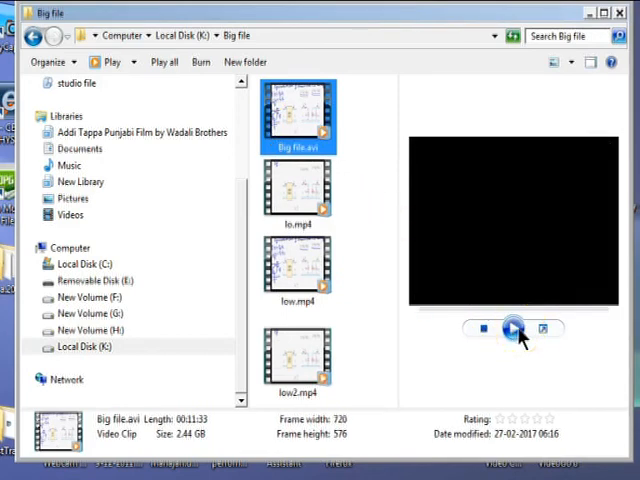
pyautogui.click(512, 328)
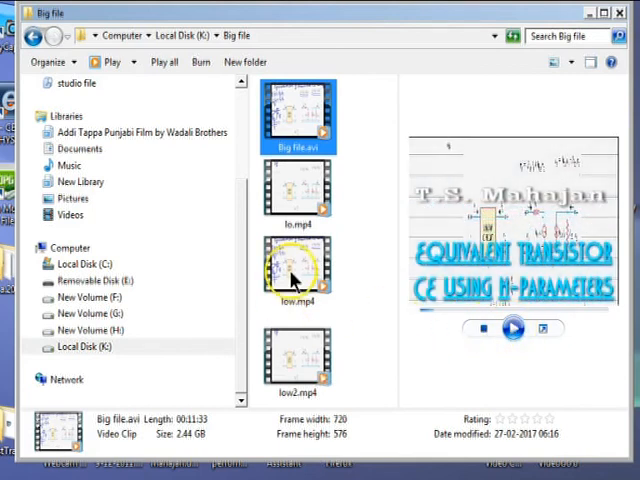
# Select low.mp4, play its 15.0 MB preview and pause it for comparison
pyautogui.click(296, 270)
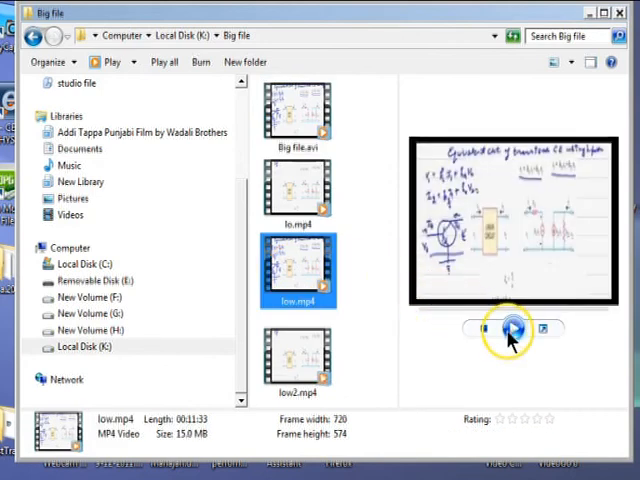
pyautogui.moveTo(512, 330)
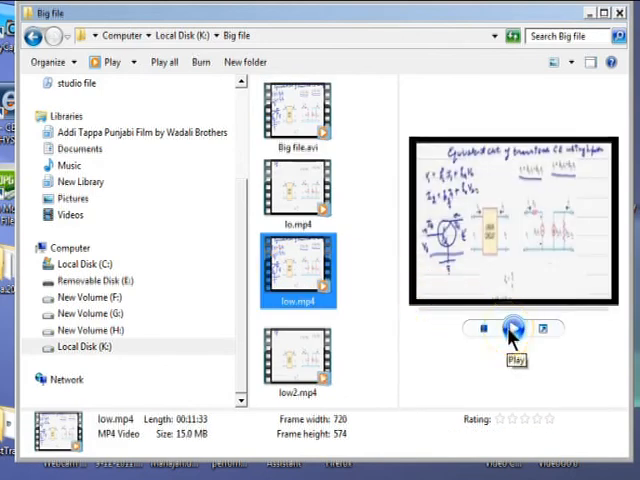
pyautogui.click(512, 328)
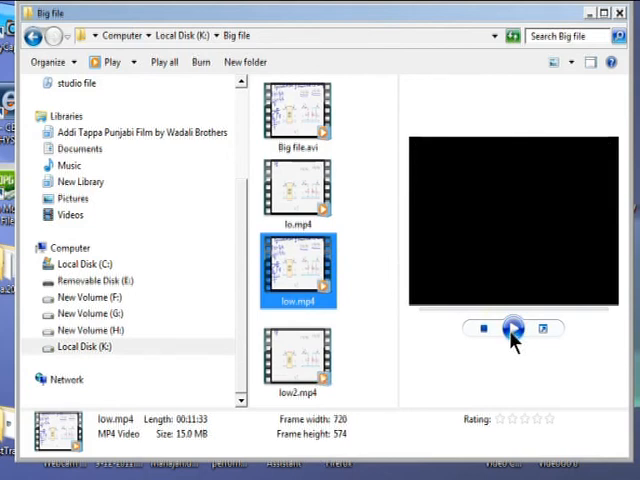
pyautogui.click(512, 328)
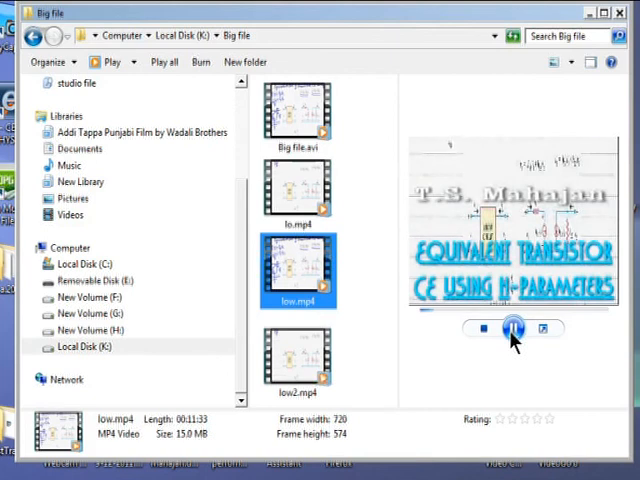
pyautogui.click(512, 328)
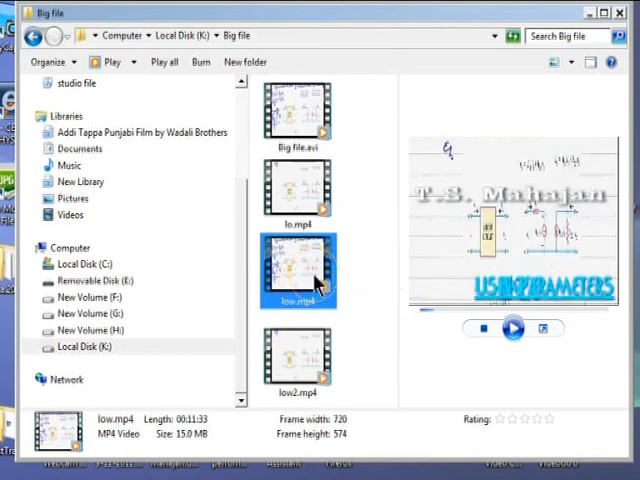
pyautogui.moveTo(312, 284)
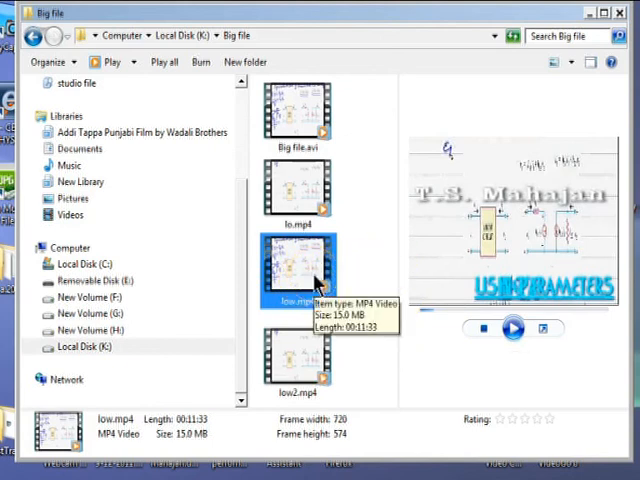